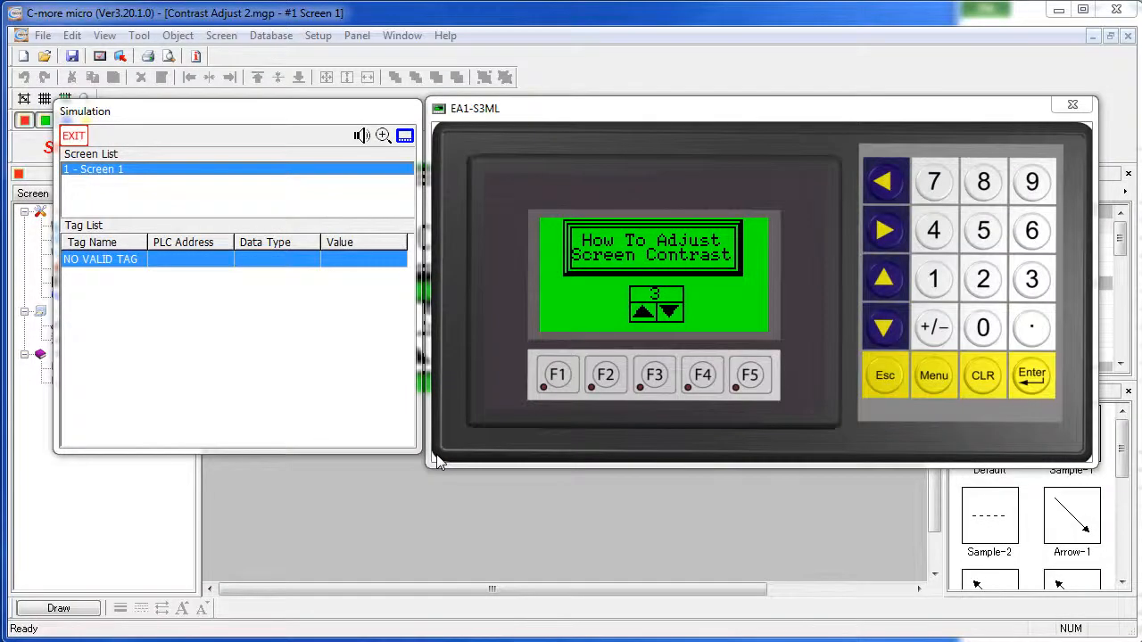
mouse_move(470, 459)
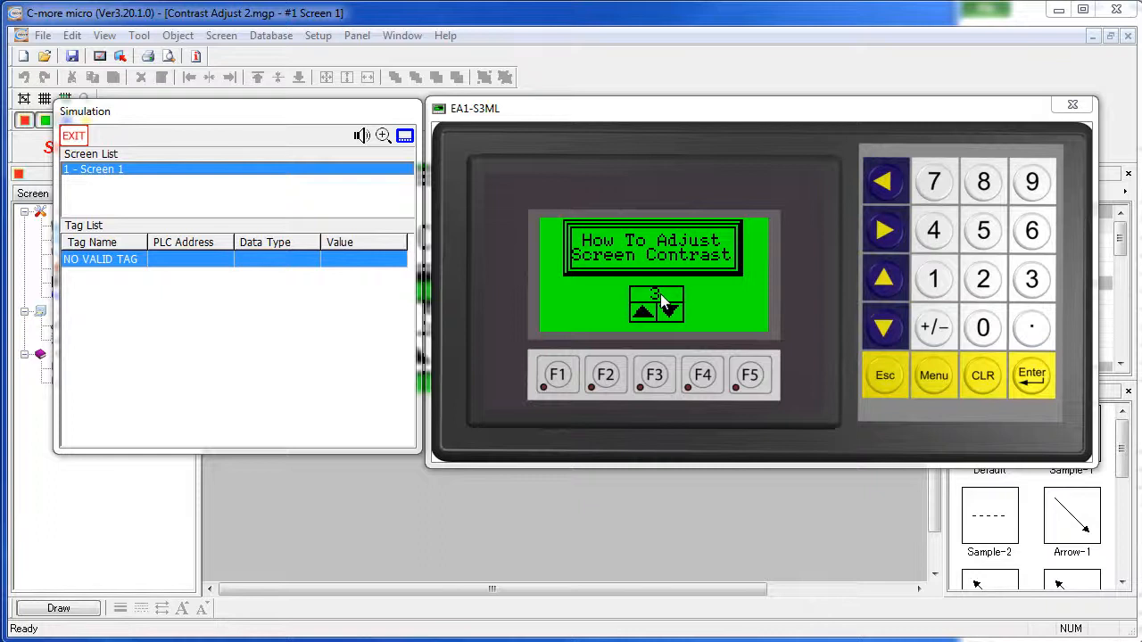
Raise then lower the simulated Adjust Contrast value, then exit the simulation.
click(669, 313)
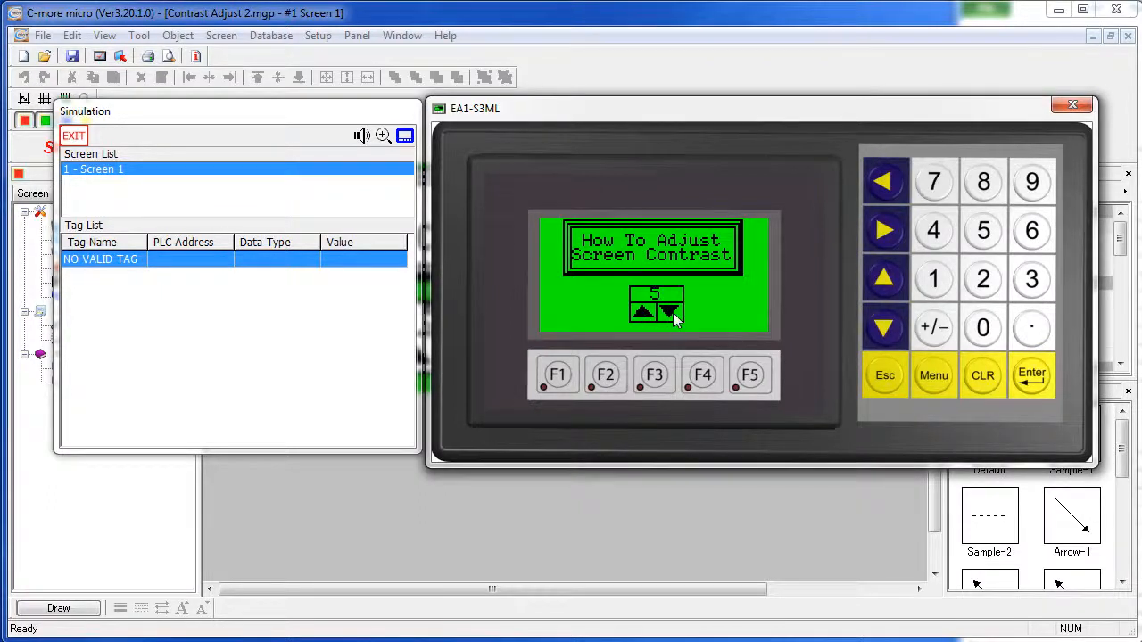
click(669, 312)
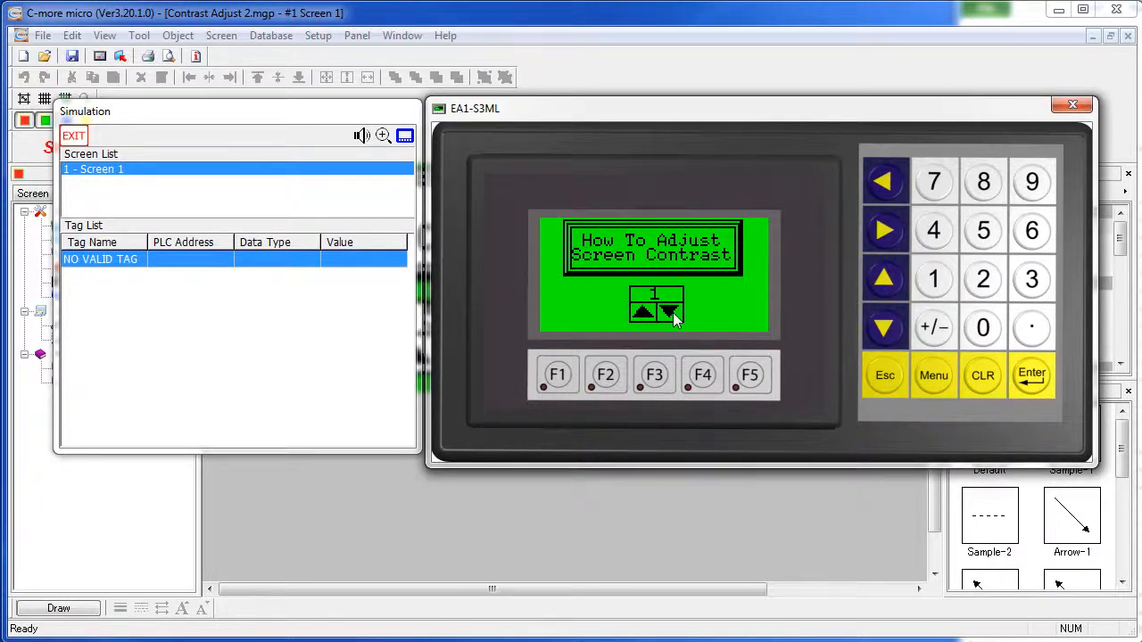
mouse_move(621, 296)
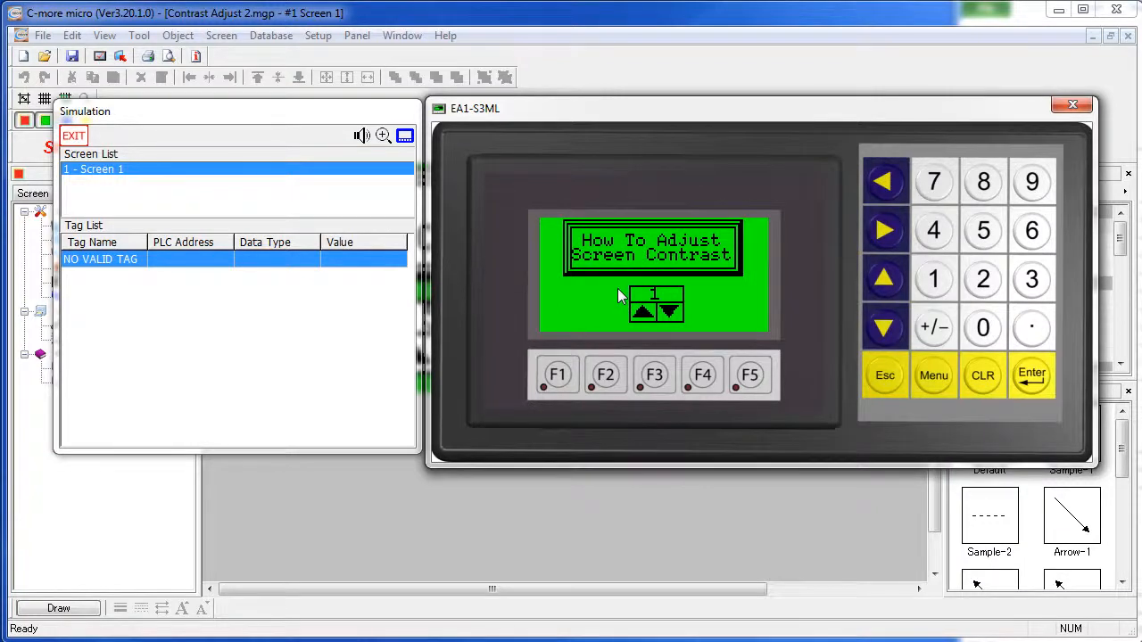
click(73, 136)
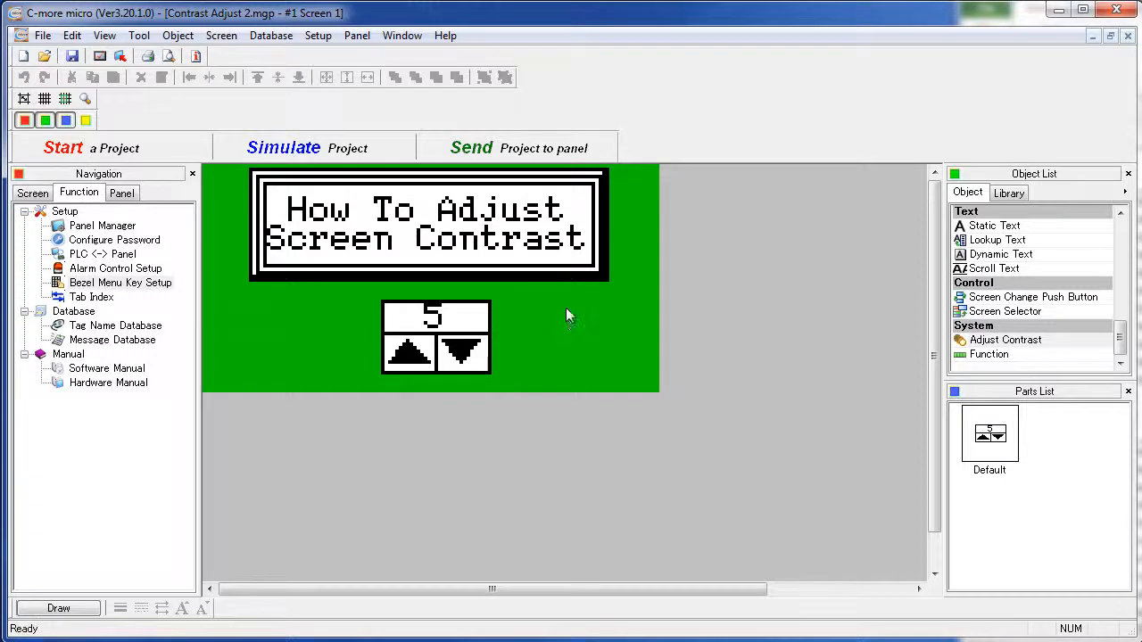
Place a second Adjust Contrast object with default settings beside the first.
double_click(436, 337)
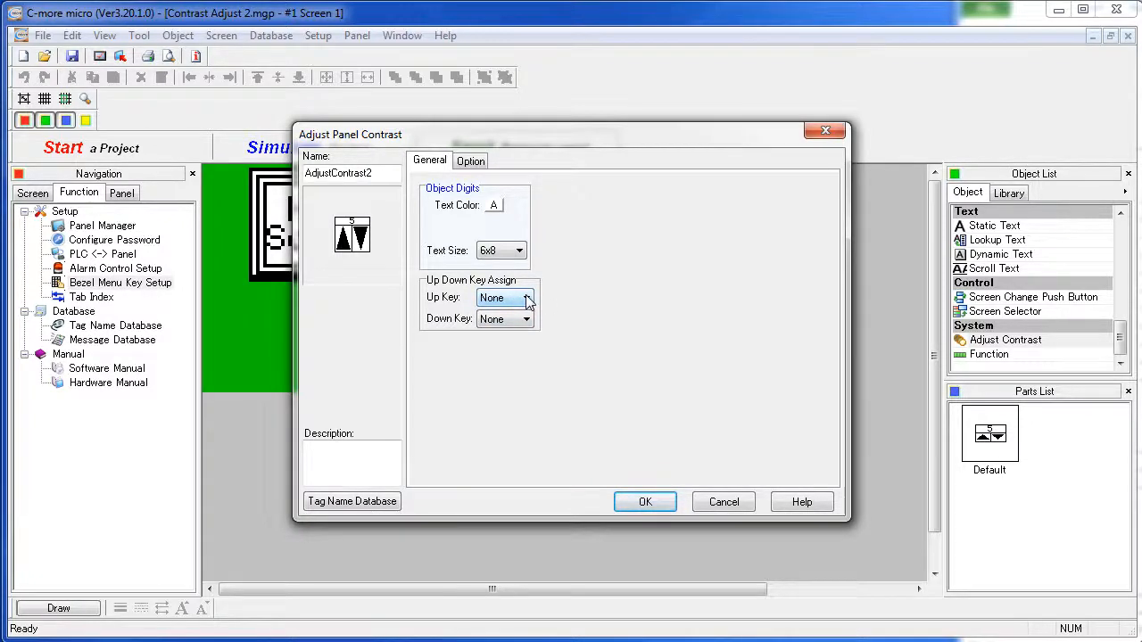
mouse_move(526, 302)
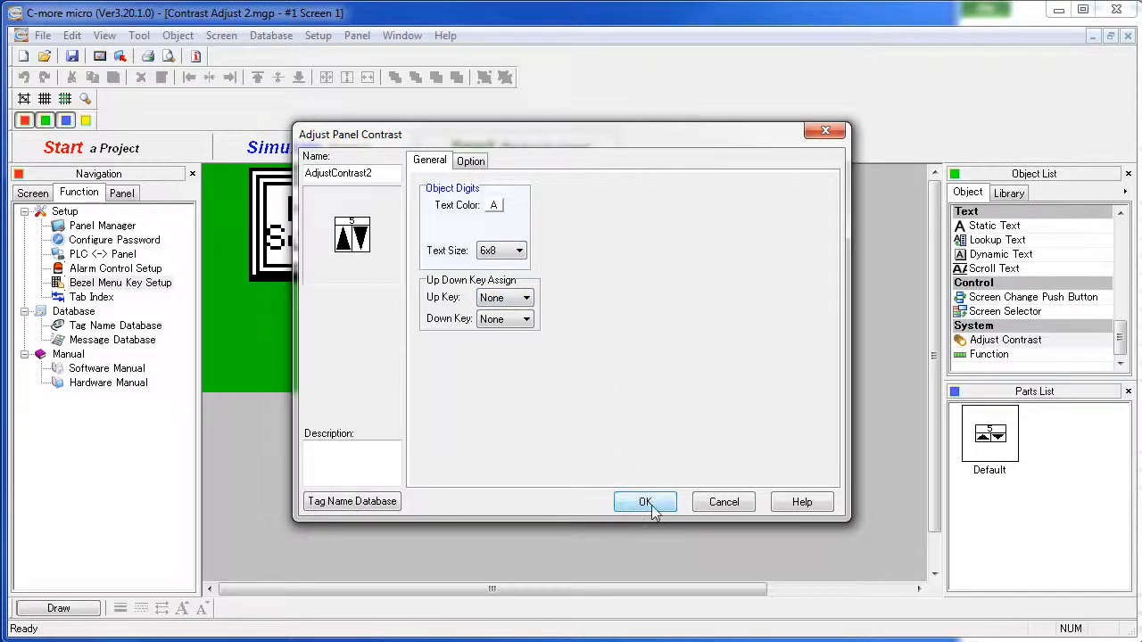
click(645, 502)
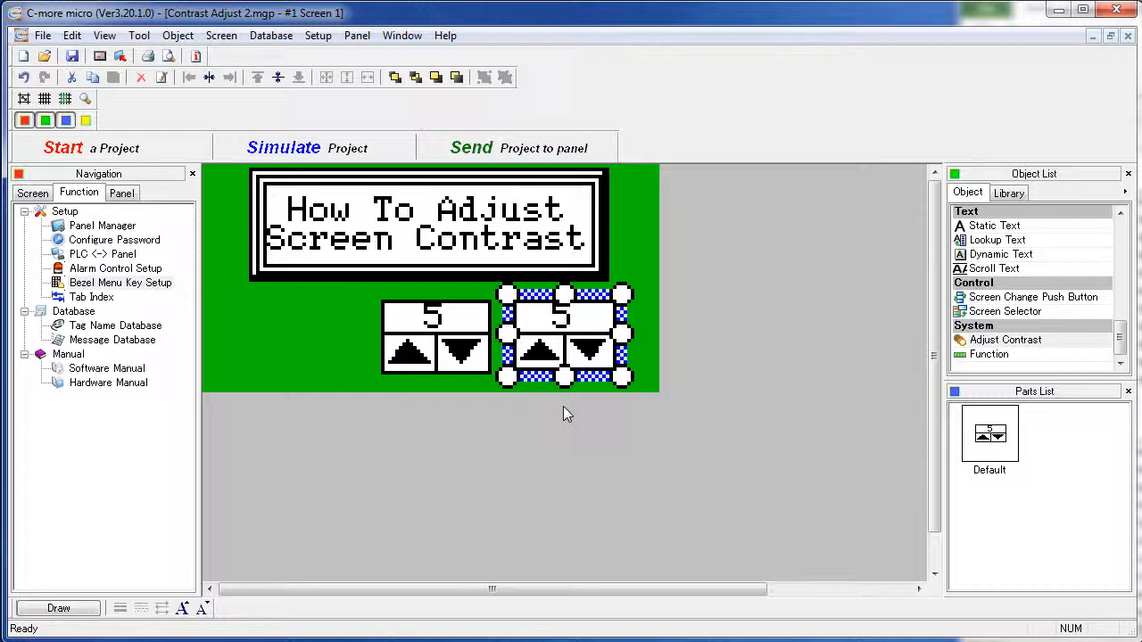
click(283, 147)
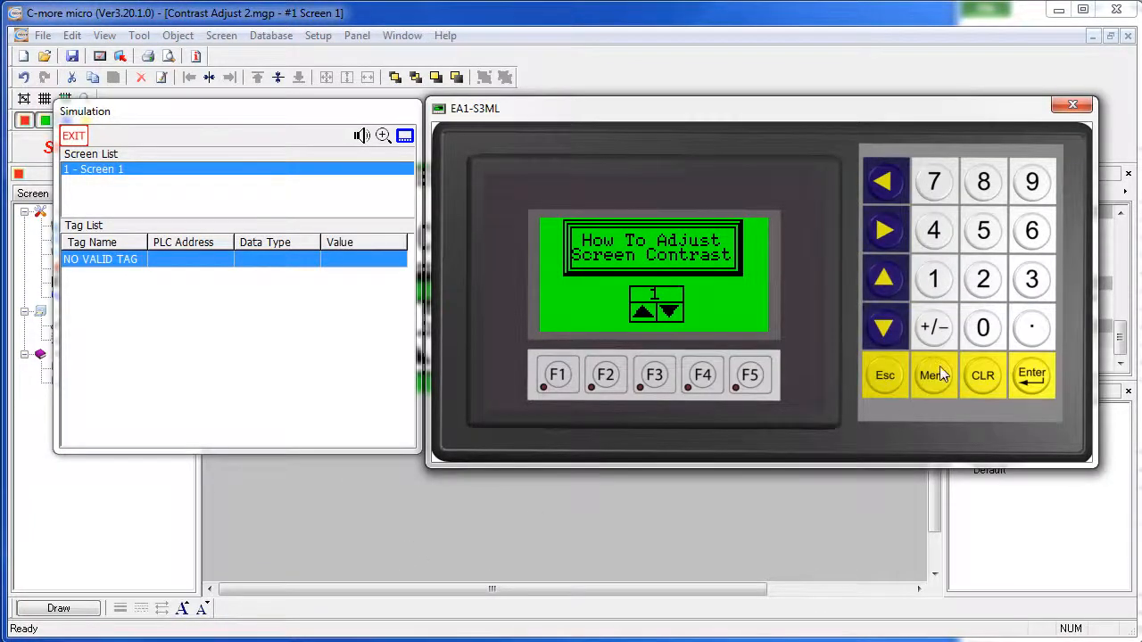
mouse_move(944, 381)
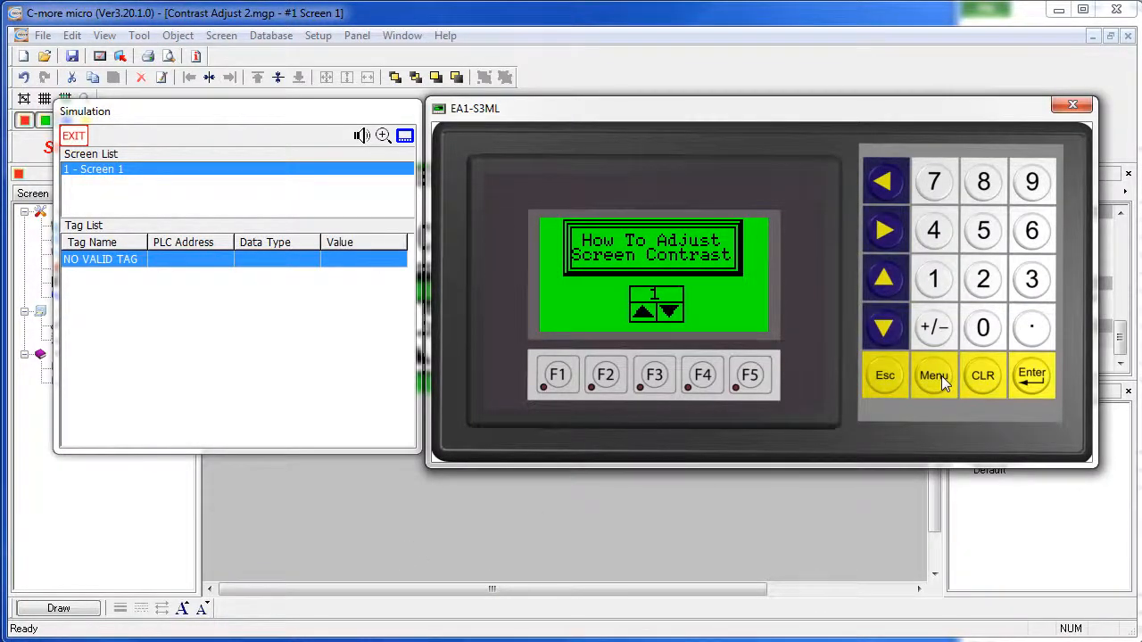
click(933, 375)
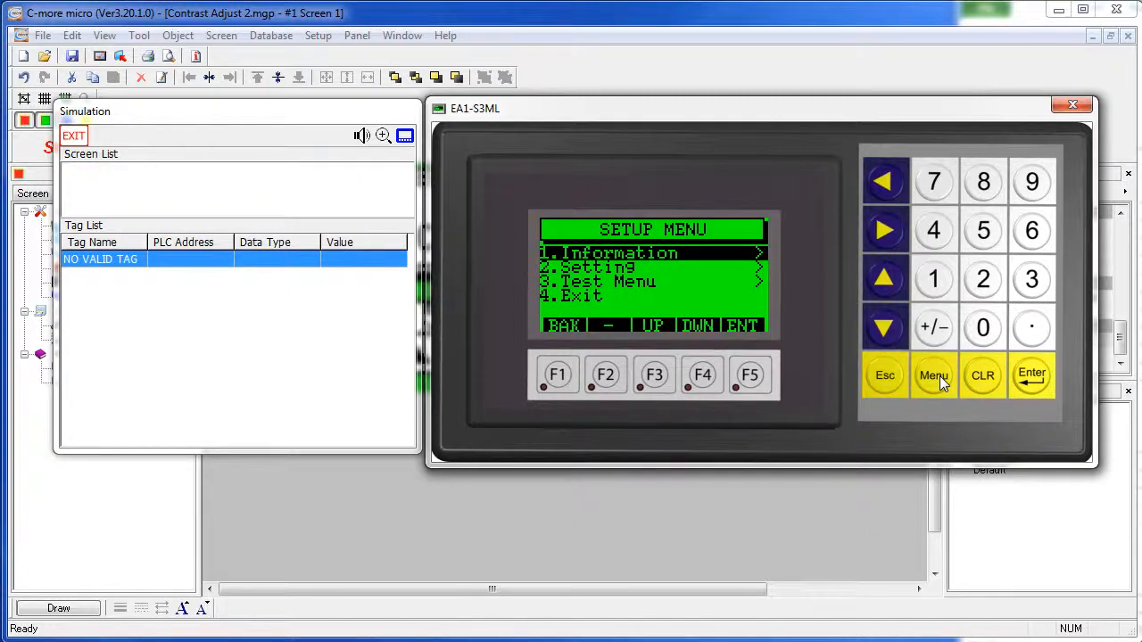
mouse_move(878, 431)
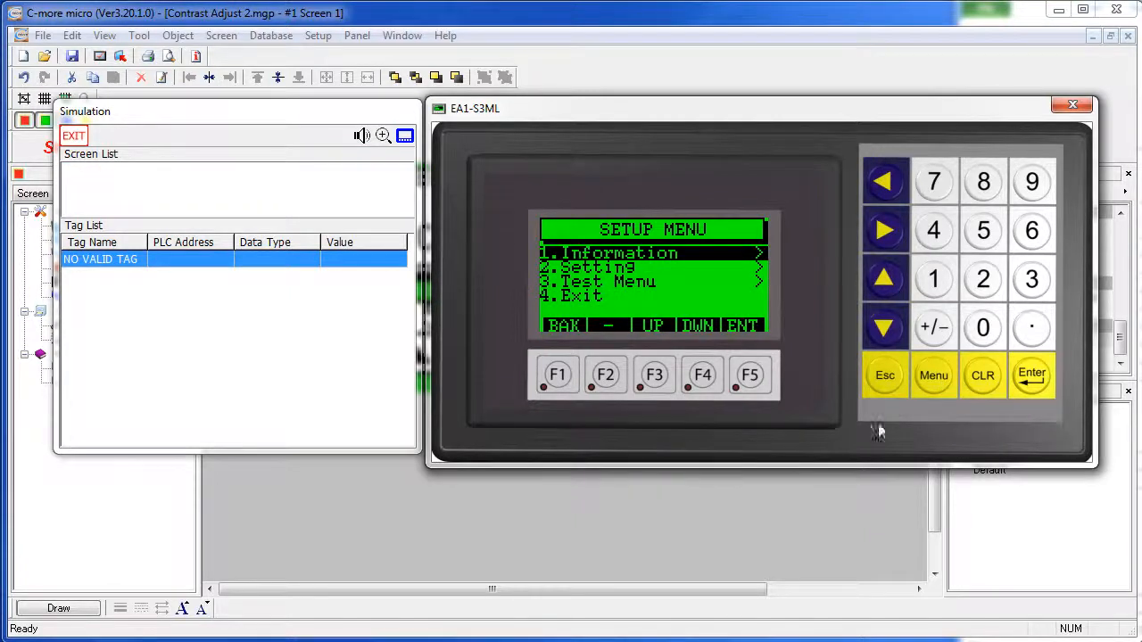
mouse_move(932, 384)
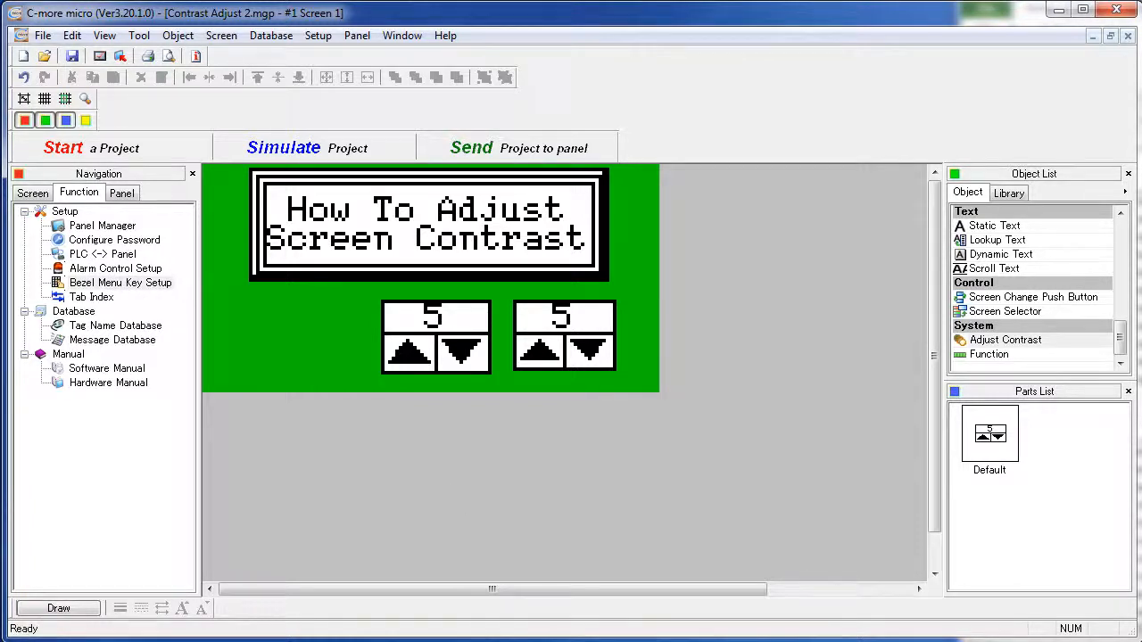
Simulate again, open Setting > LCD Contrast, and raise the contrast value to 4.
click(283, 148)
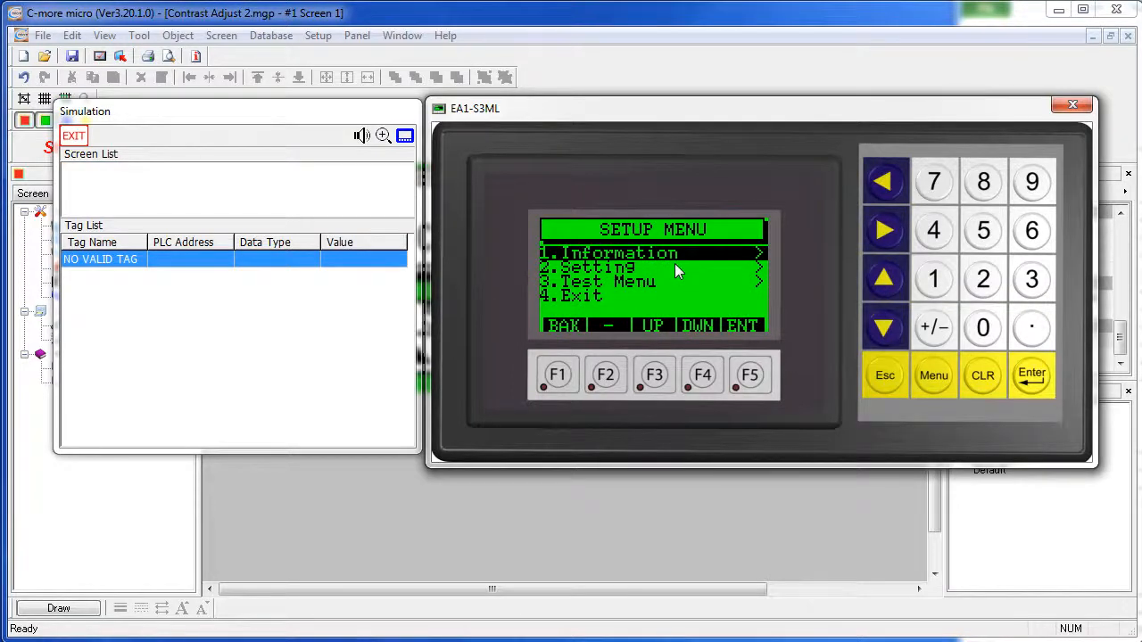
click(652, 268)
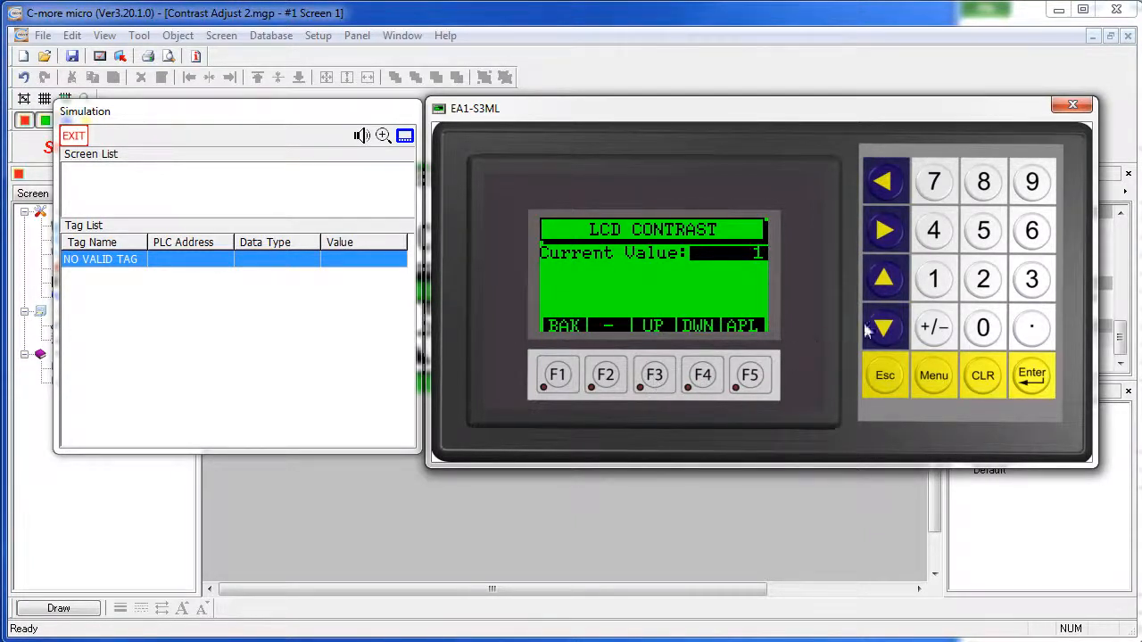
click(884, 279)
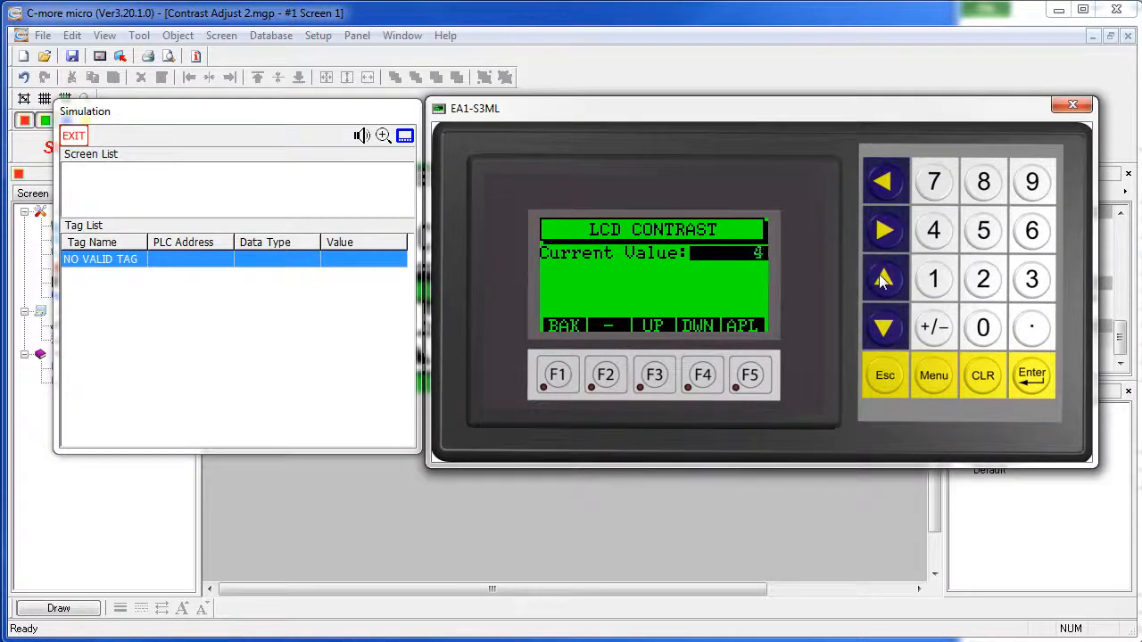
click(1031, 375)
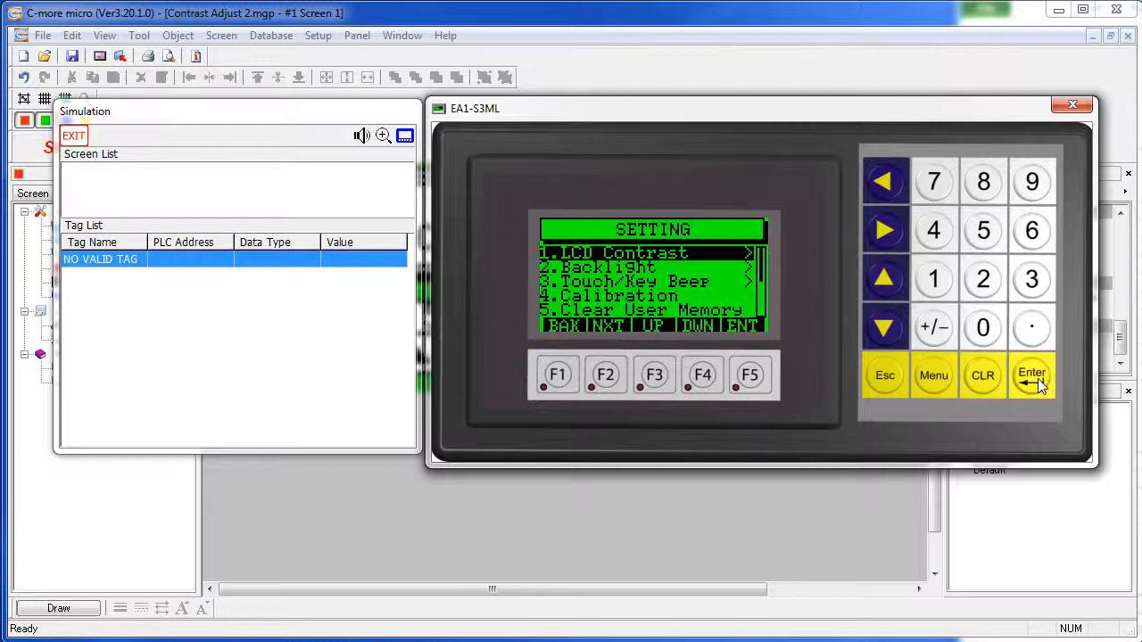
Return to Screen 1 showing contrast 5, then open the simulator's Setup Menu.
click(1031, 374)
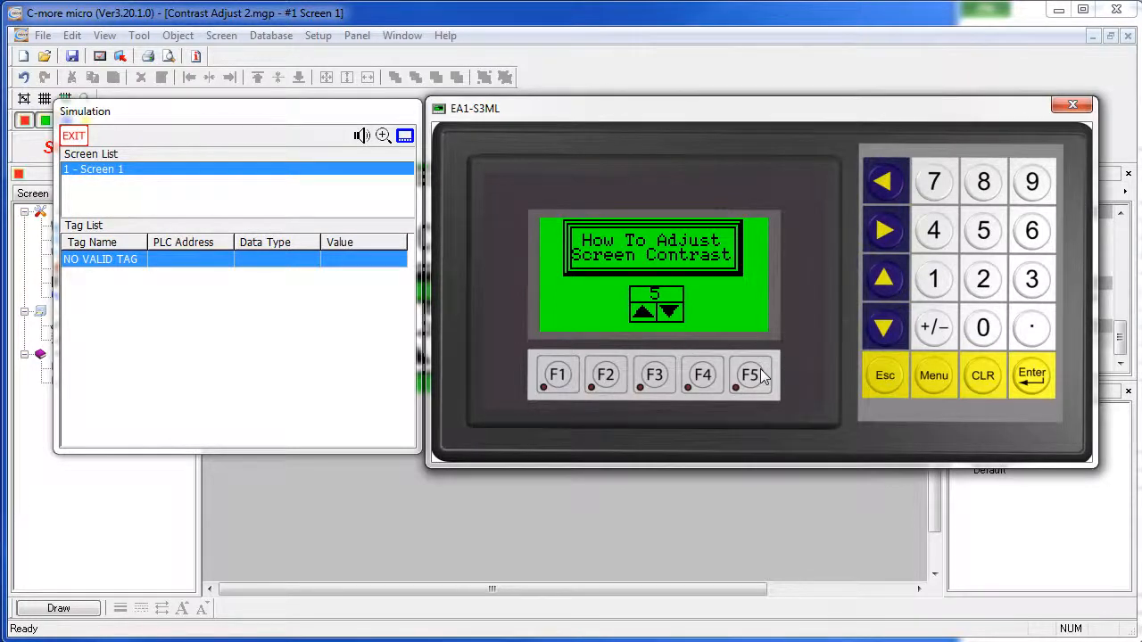
mouse_move(758, 379)
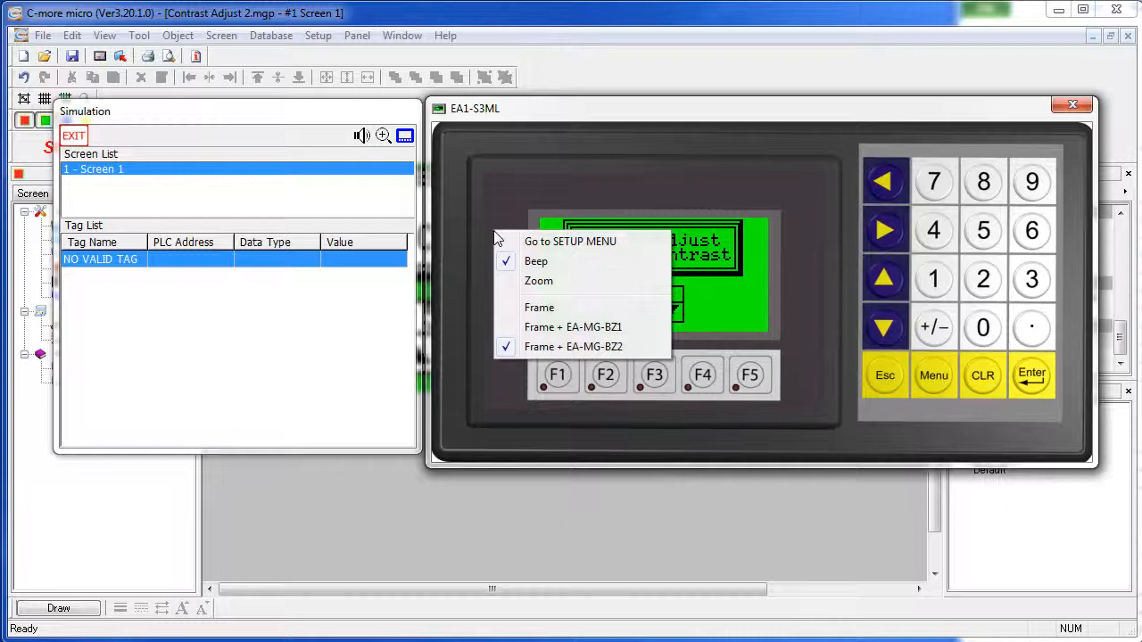
click(569, 241)
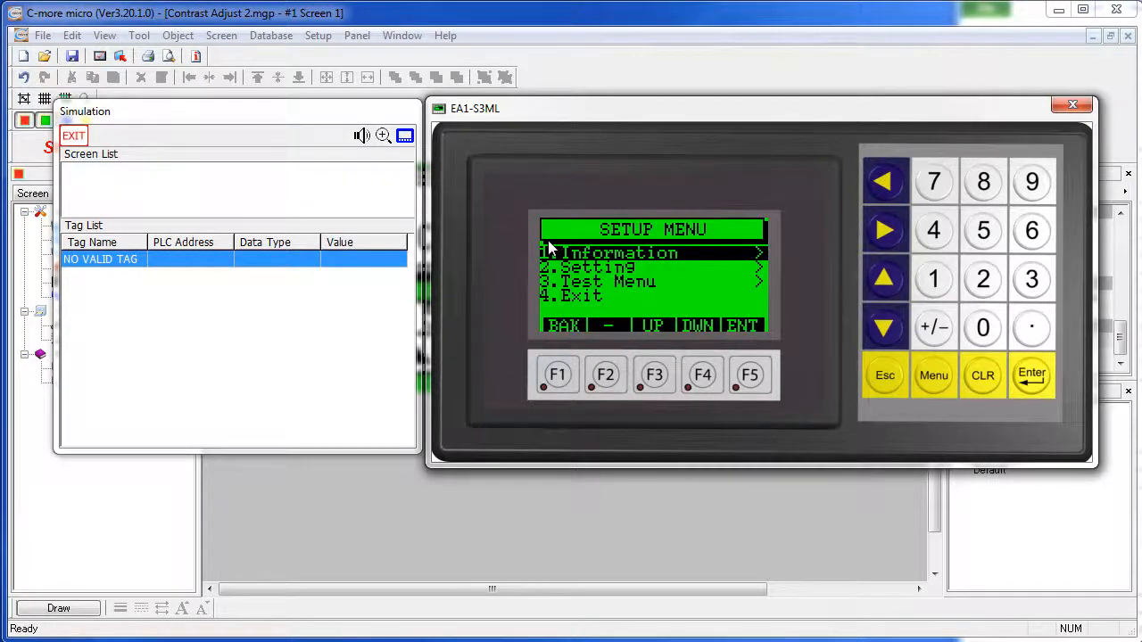